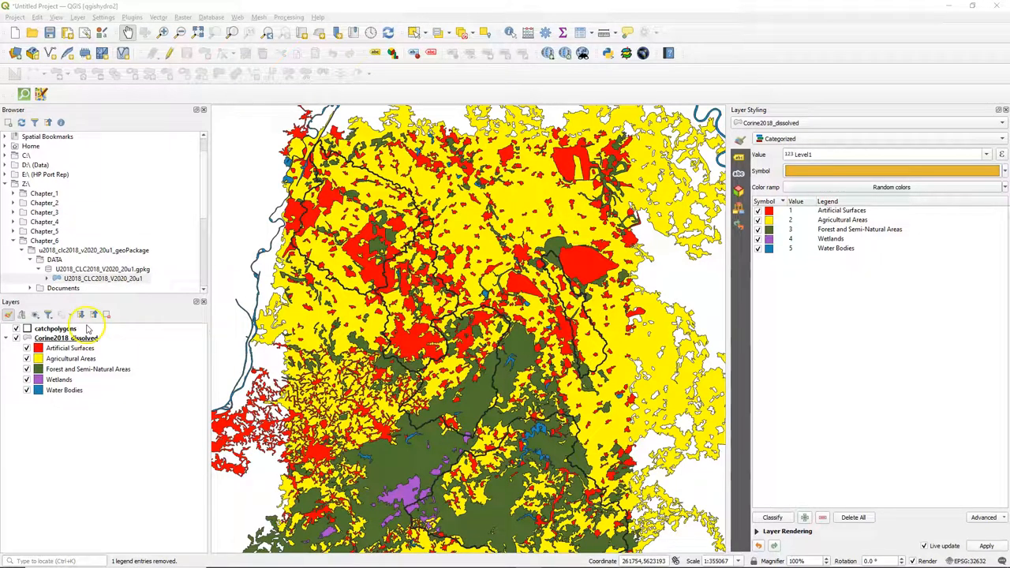
mouse_move(395, 312)
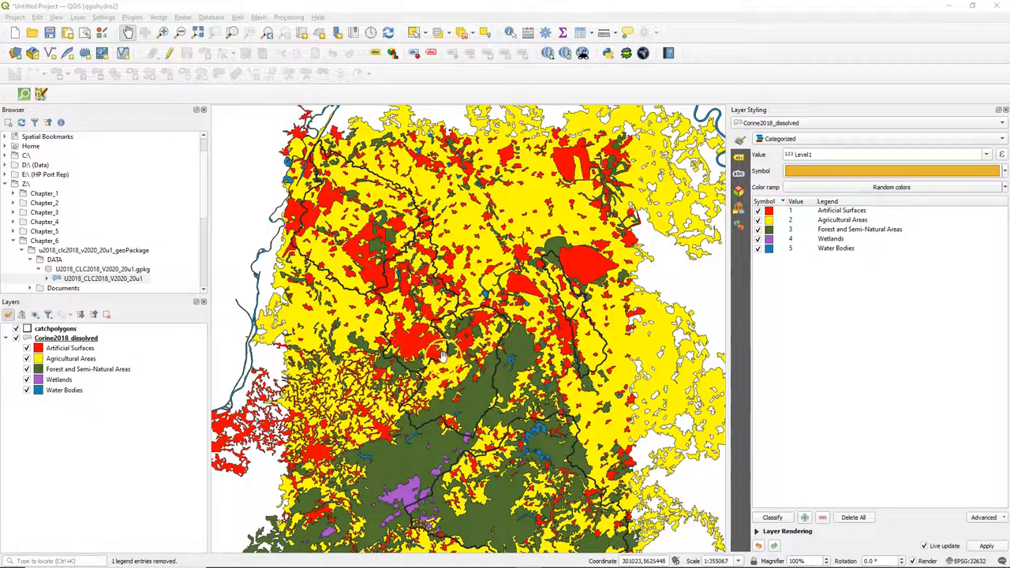
mouse_move(256, 158)
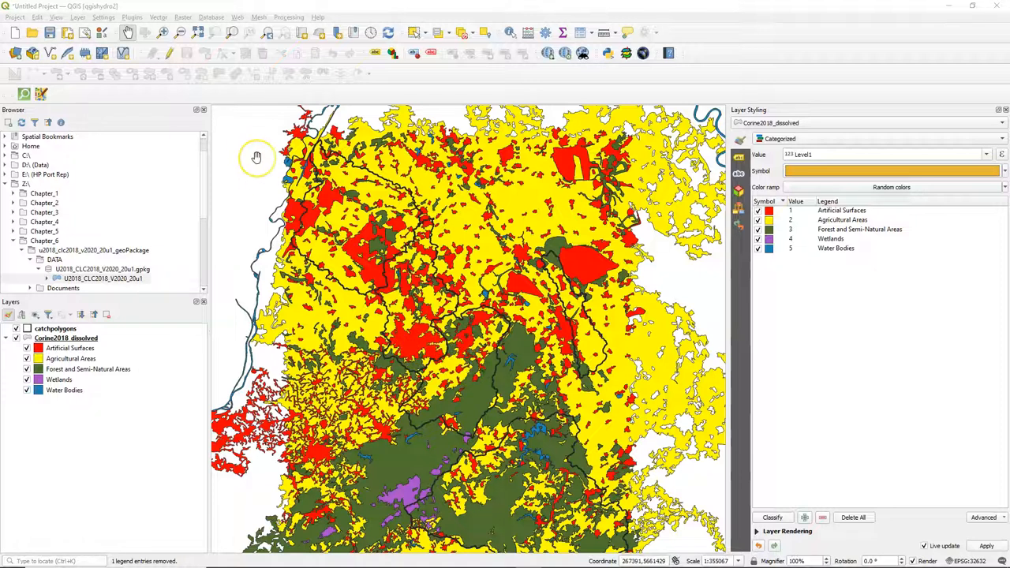
mouse_move(217, 107)
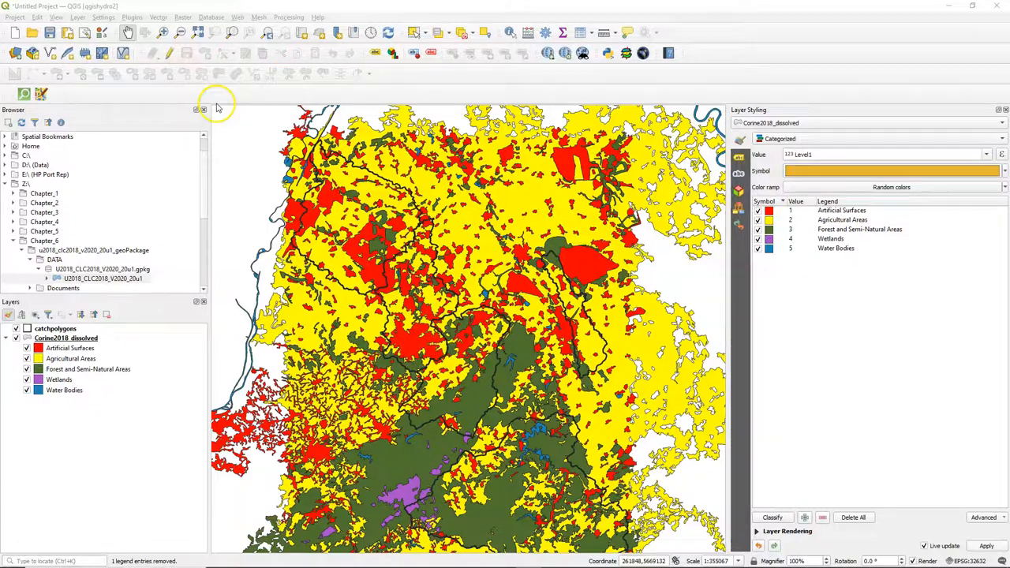
Step: Set up Intersection of Corine2018_dissolved with catchpolygons, output to the GeoPackage as corine_catch_intersected
left_click(158, 17)
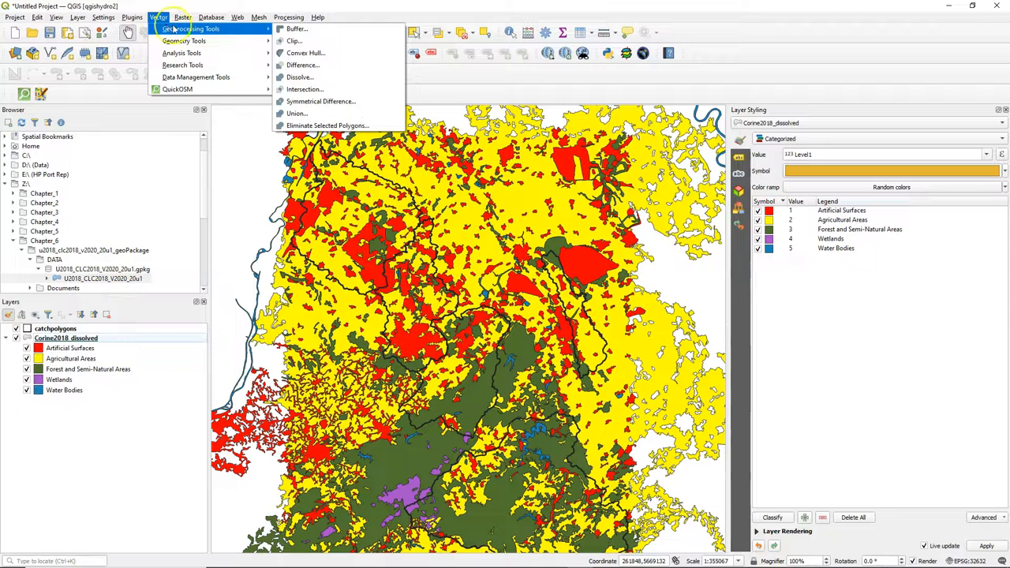
mouse_move(285, 96)
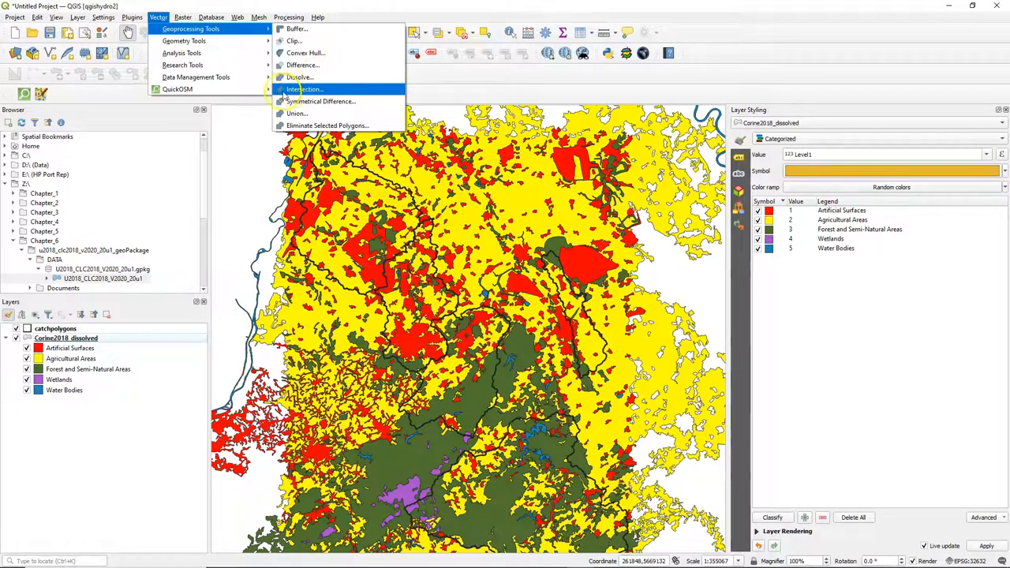
left_click(304, 89)
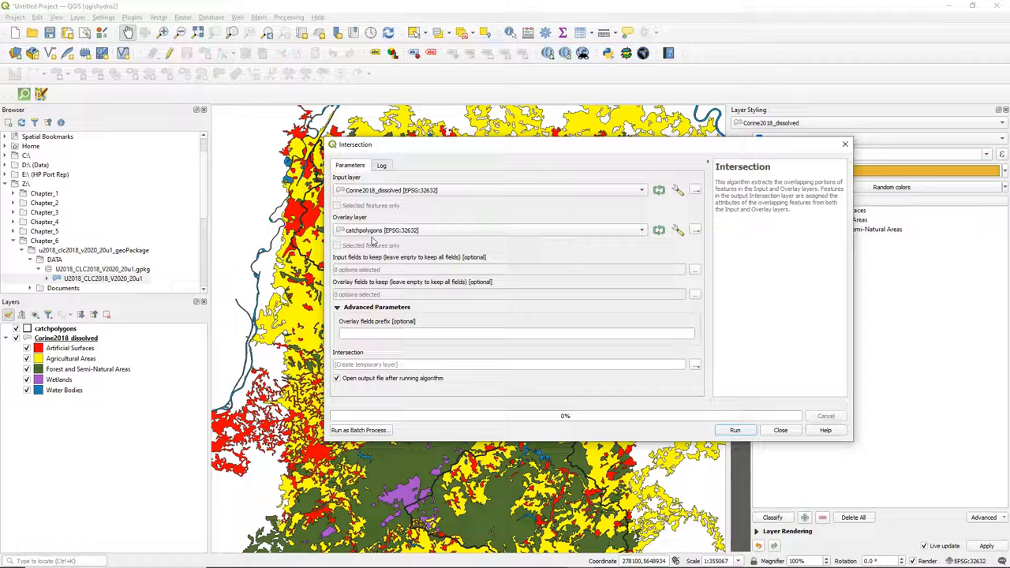
mouse_move(706, 253)
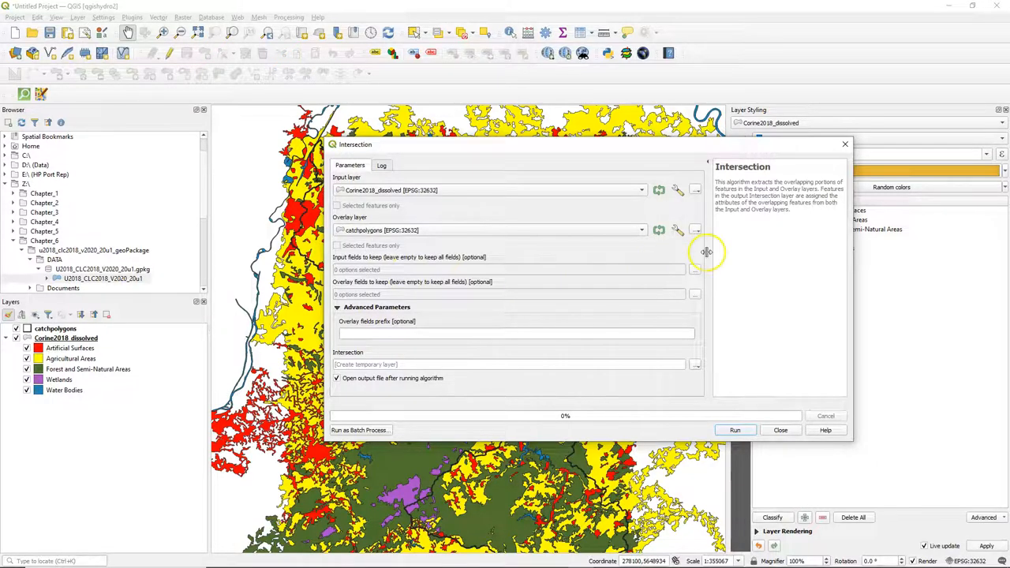
left_click(695, 363)
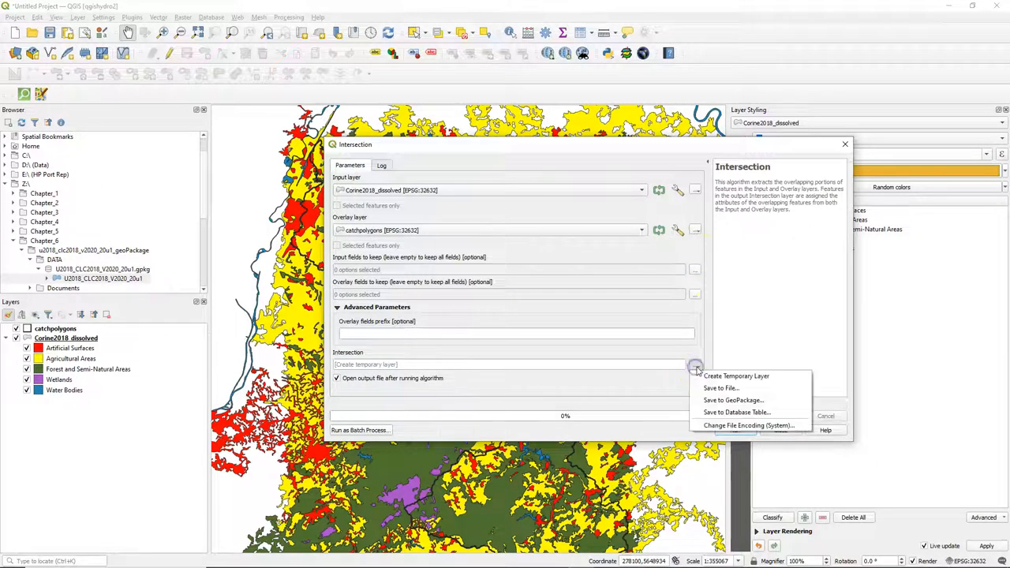
left_click(734, 400)
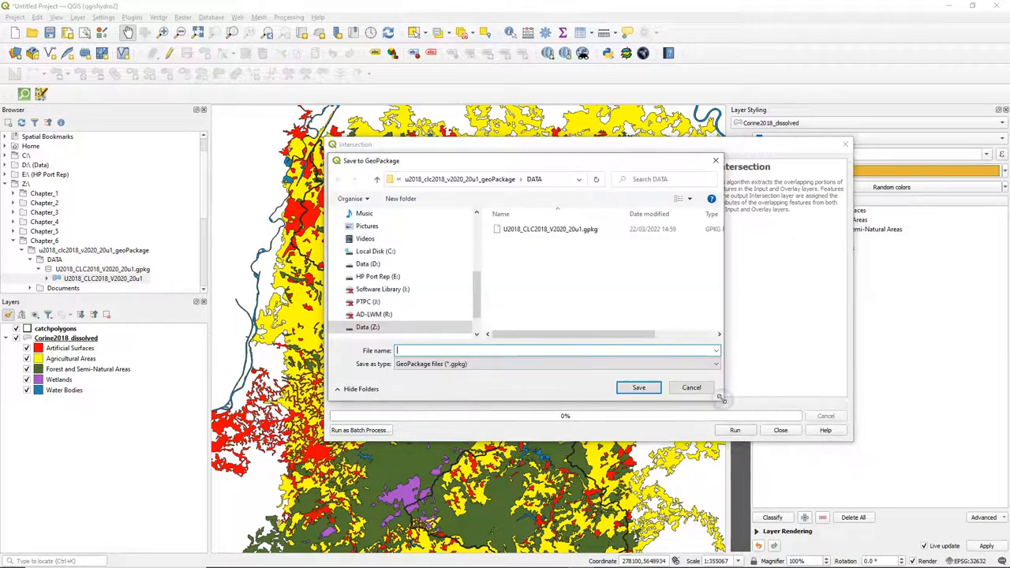
left_click(550, 228)
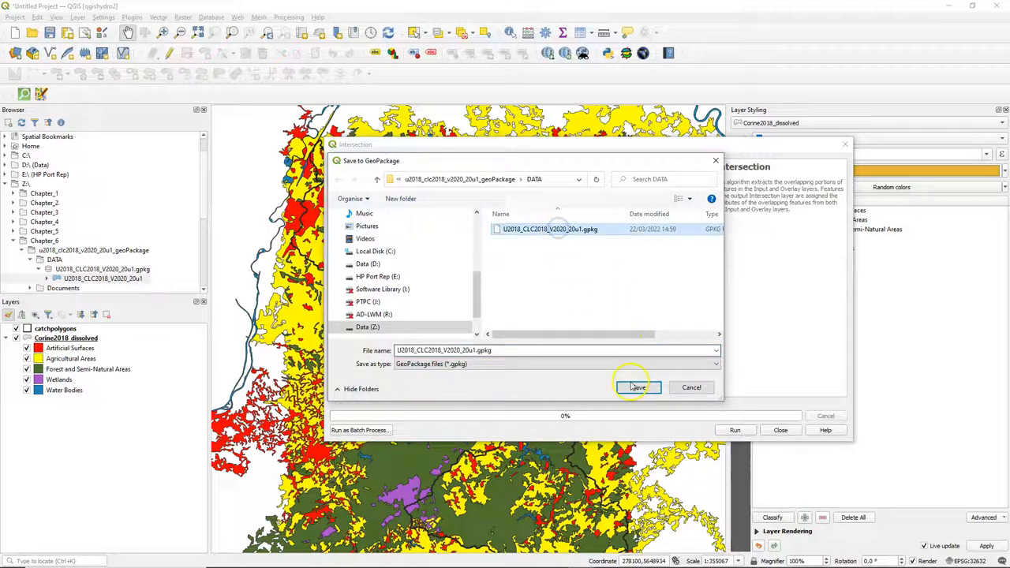
left_click(636, 387)
type("corine_catch_")
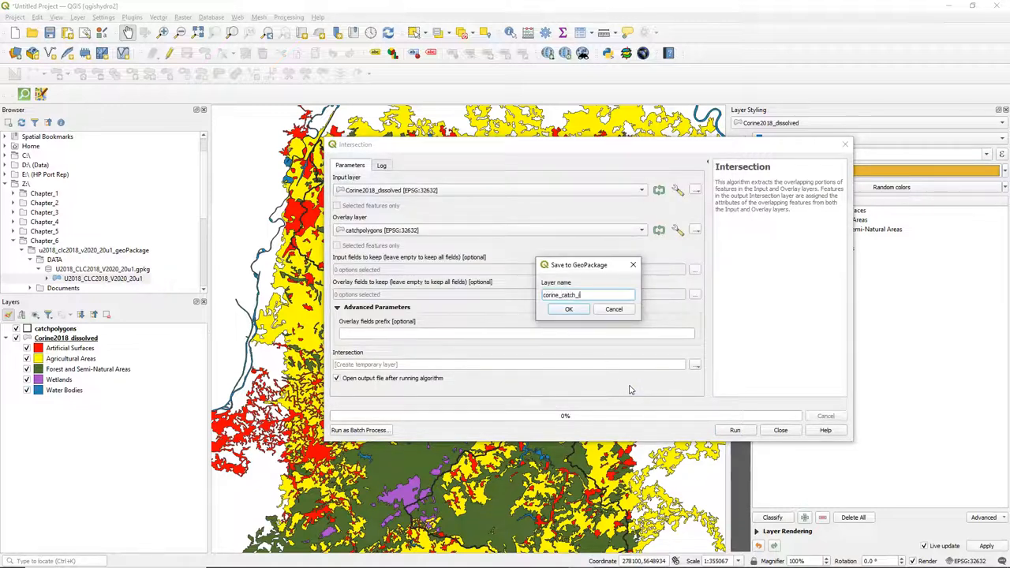
type("intersected")
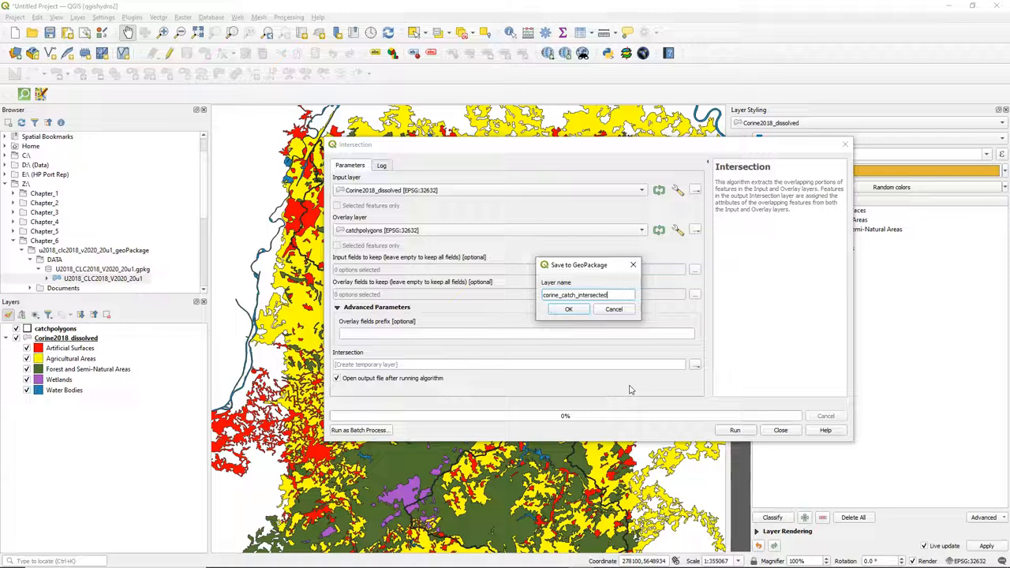
left_click(569, 308)
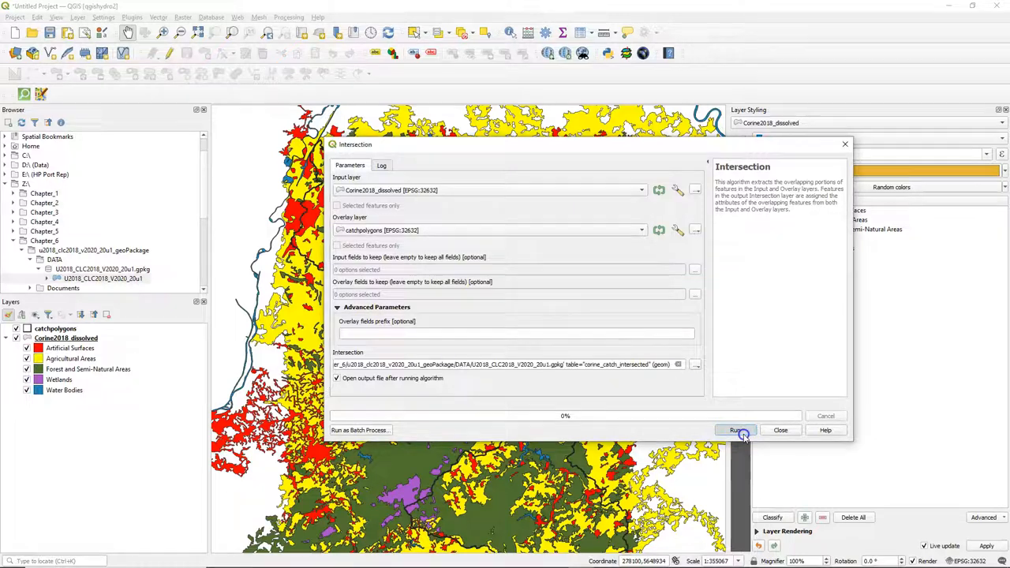
Step: Run the intersection, see it fail on an invalid catchpolygons geometry, and close the tool
left_click(736, 430)
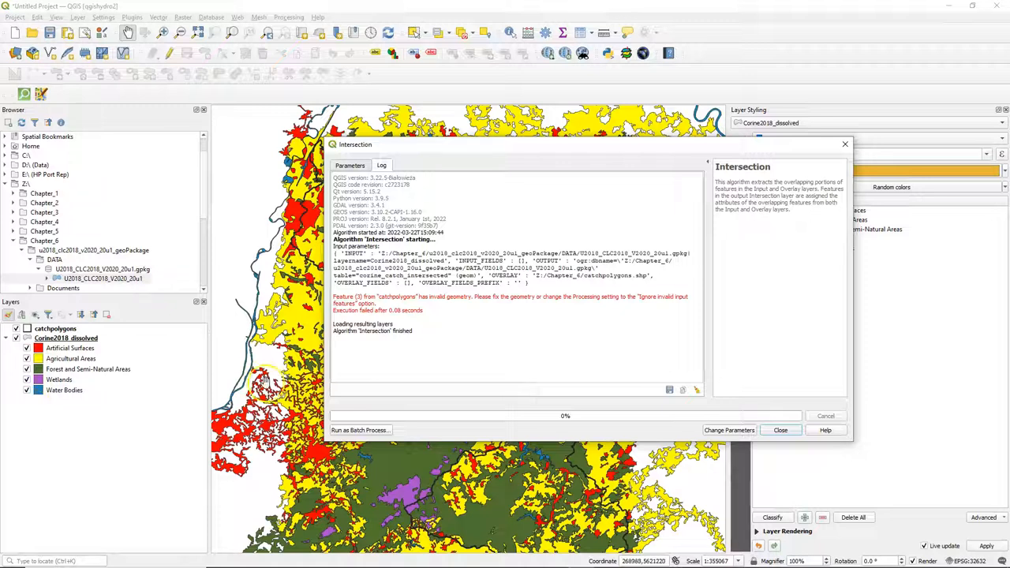
left_click(781, 430)
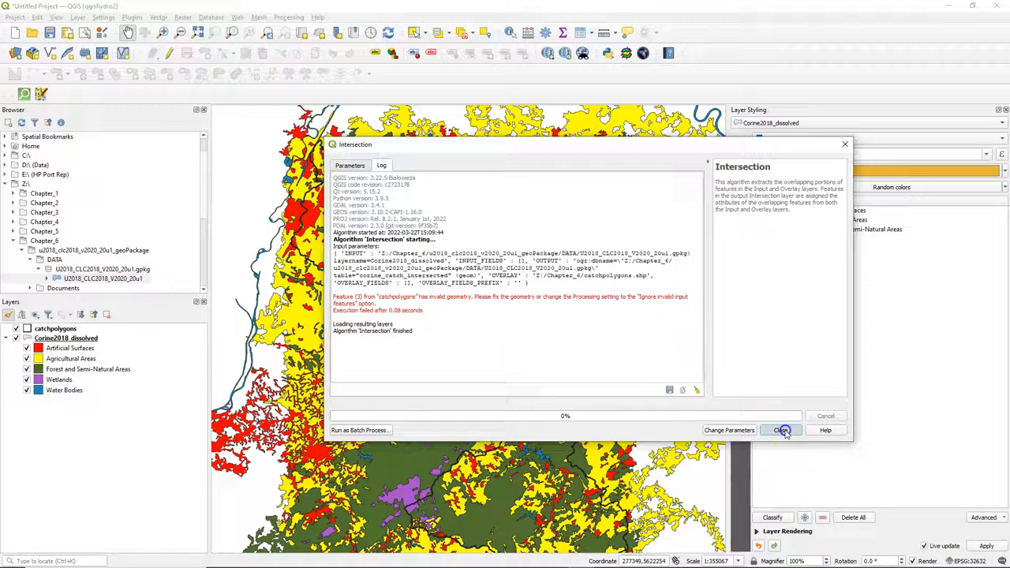
left_click(782, 430)
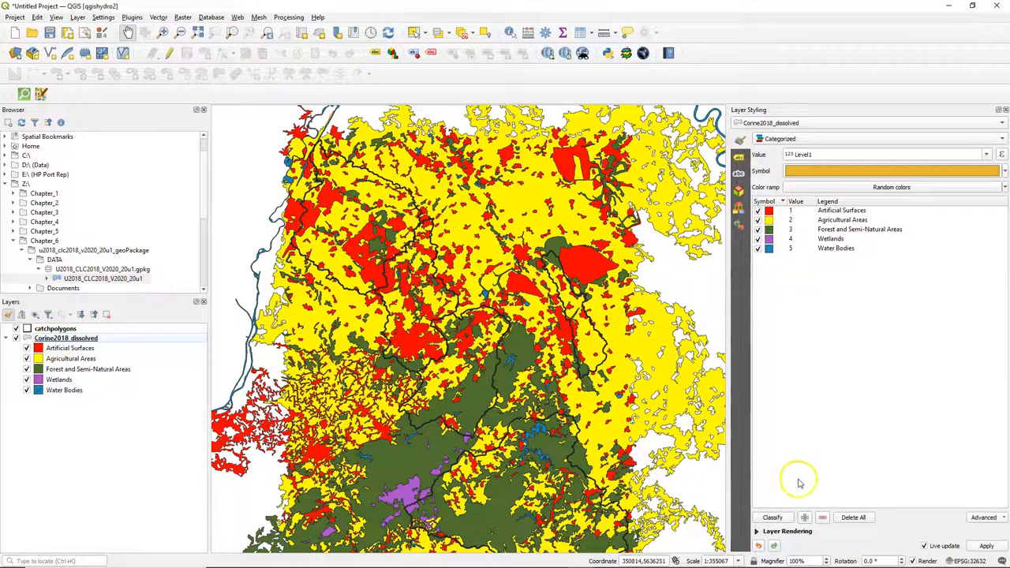
Step: Open Fix geometries from the Processing Toolbox with catchpolygons as the input layer
left_click(289, 17)
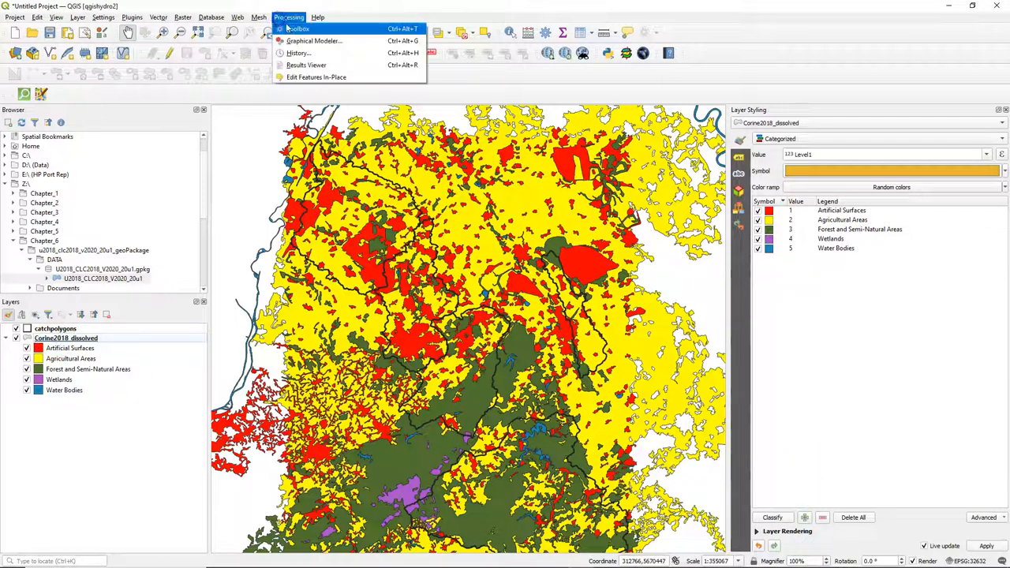
left_click(297, 28)
type("fix")
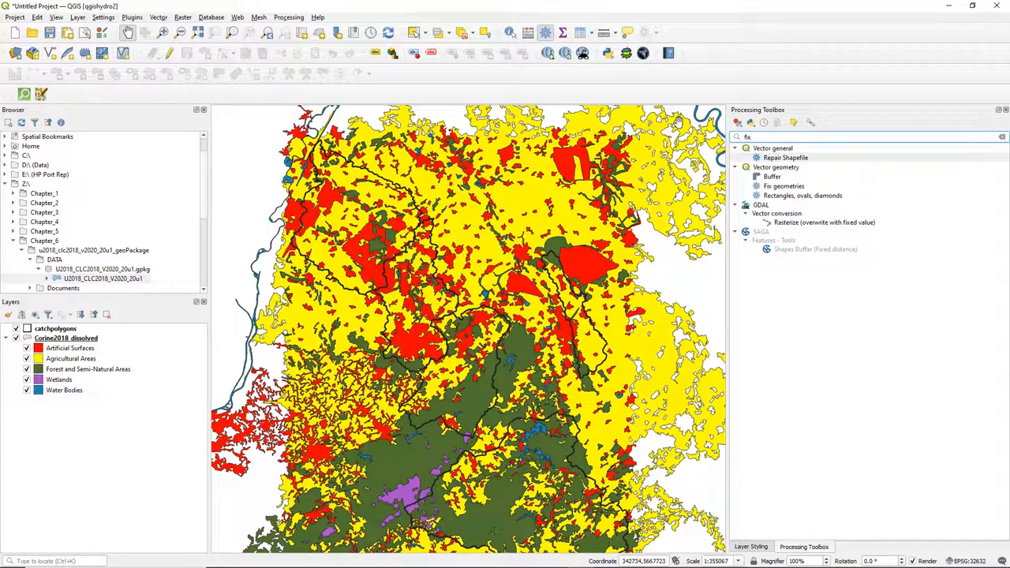
double_click(785, 186)
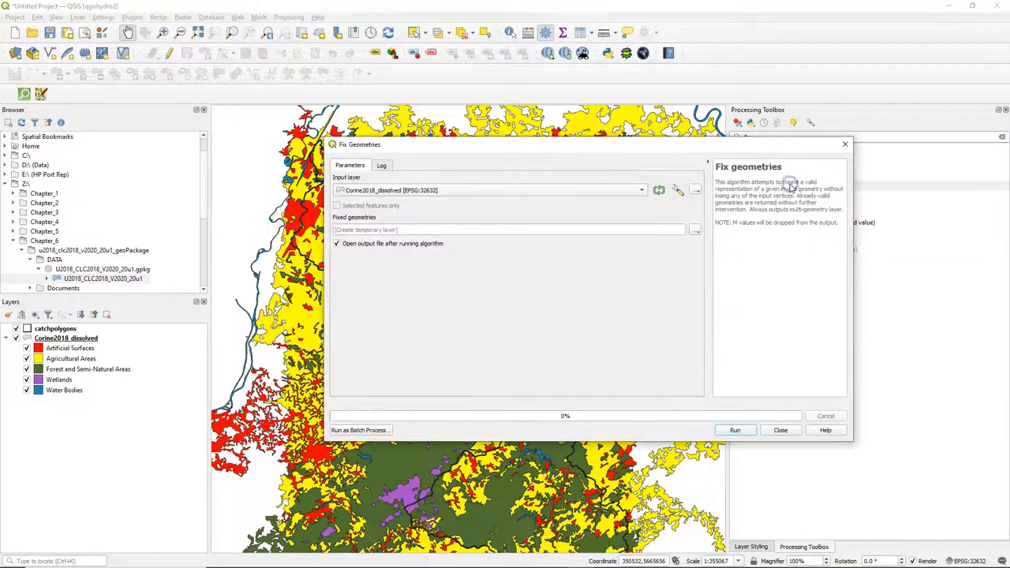
left_click(642, 190)
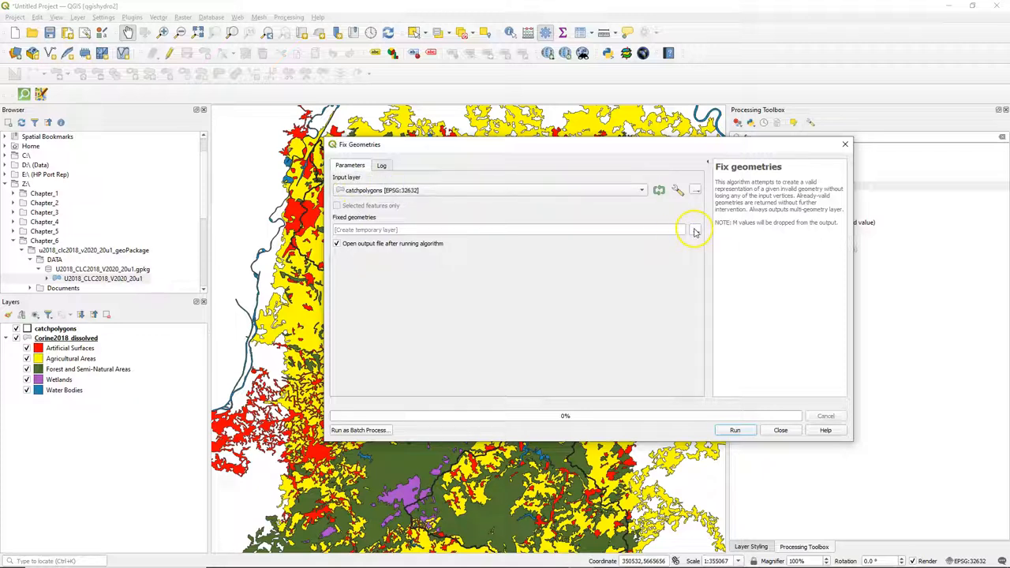
Step: Save the repaired output to the GeoPackage as catchpoly_fixed, run it, and close
left_click(694, 230)
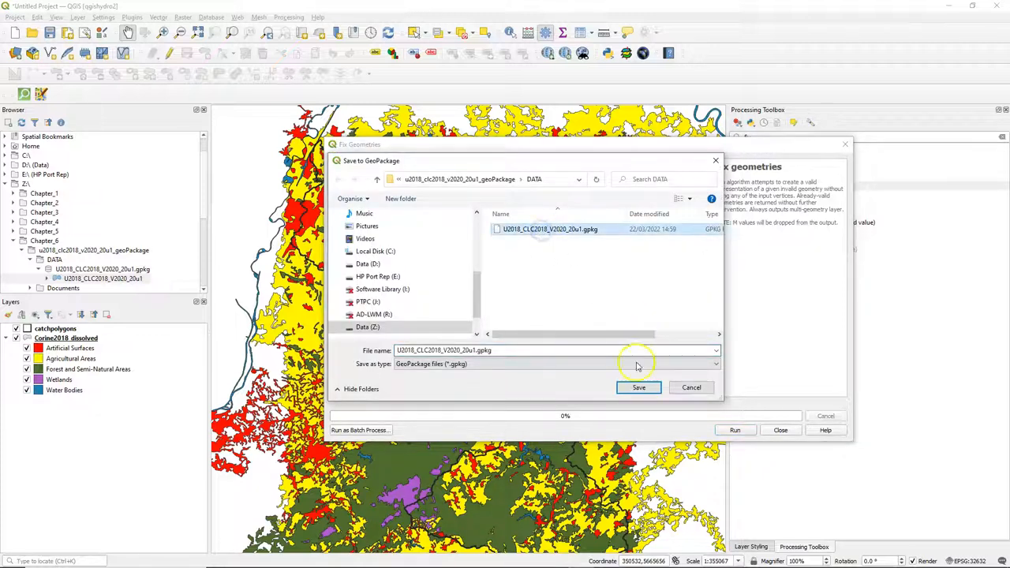
left_click(639, 387)
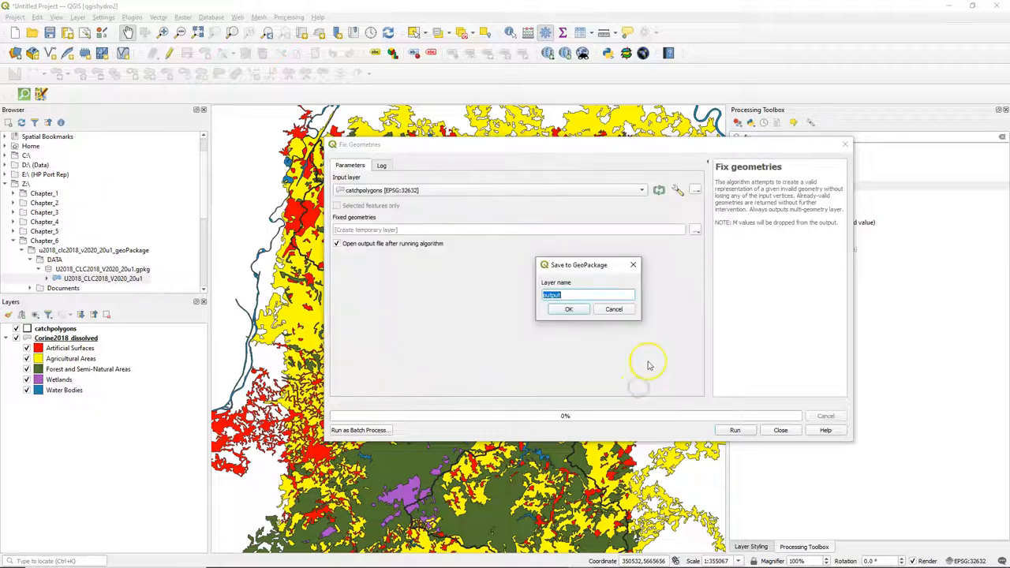
type("catchpoly_fixed")
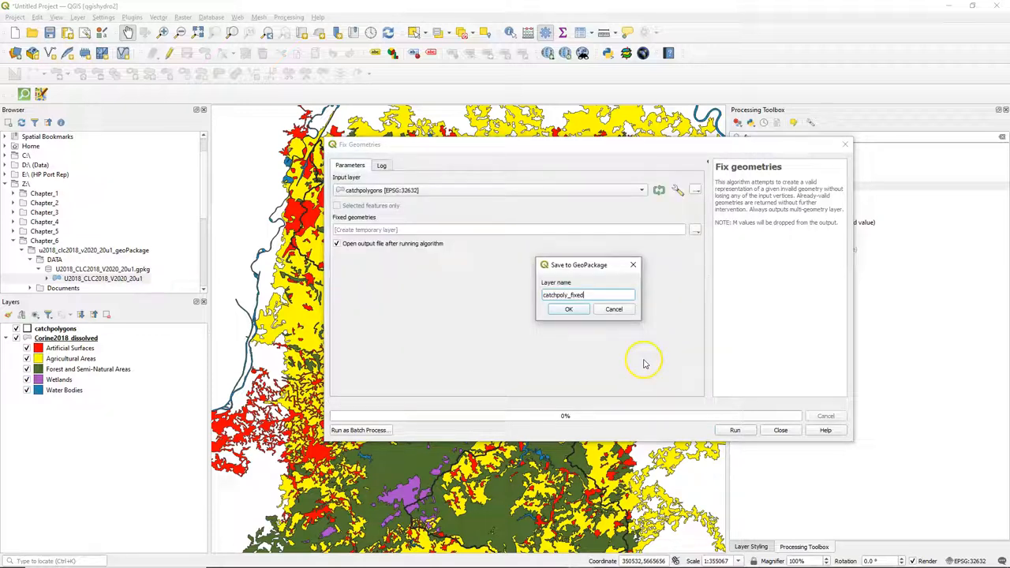
left_click(568, 309)
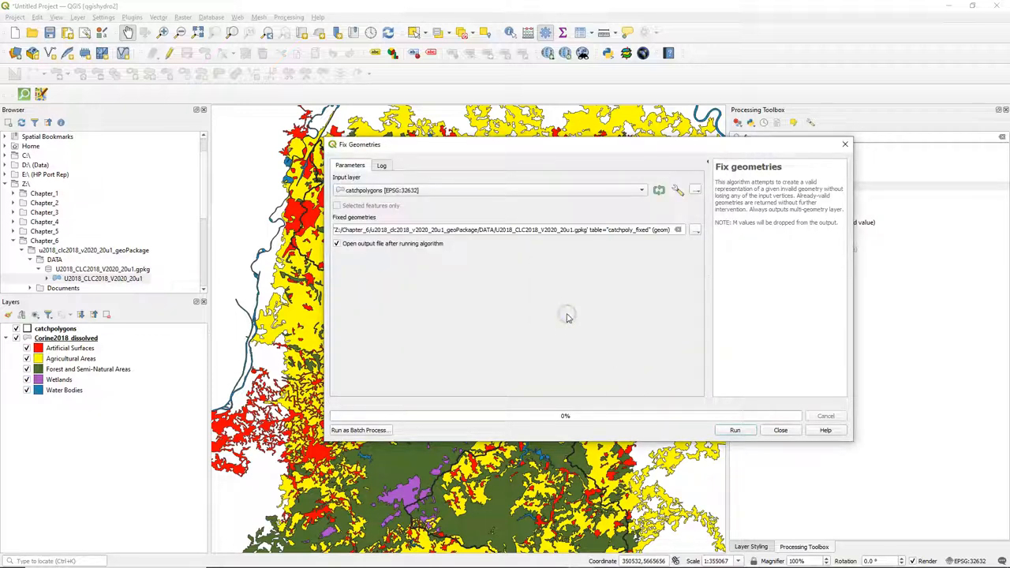
left_click(735, 430)
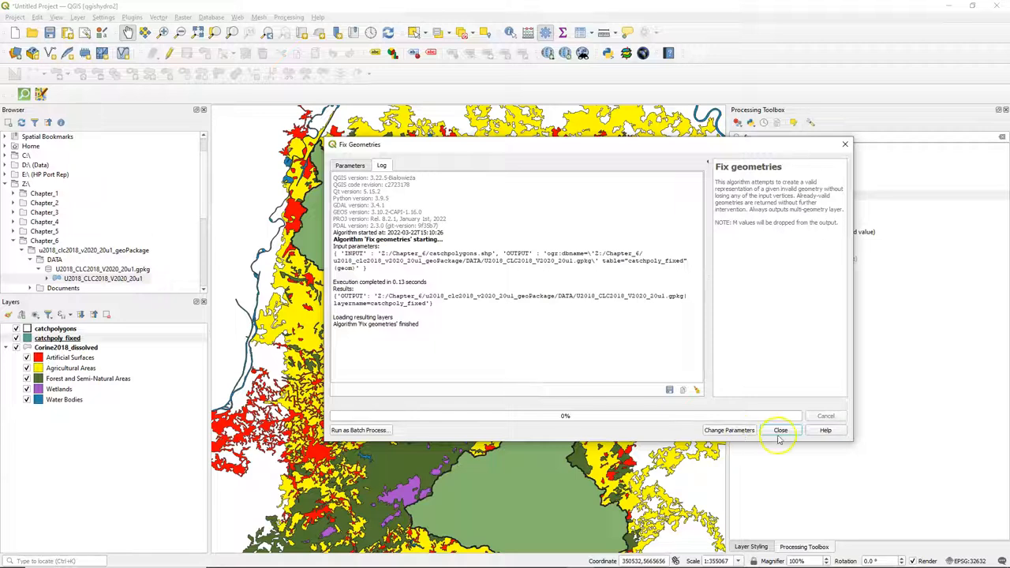
left_click(780, 430)
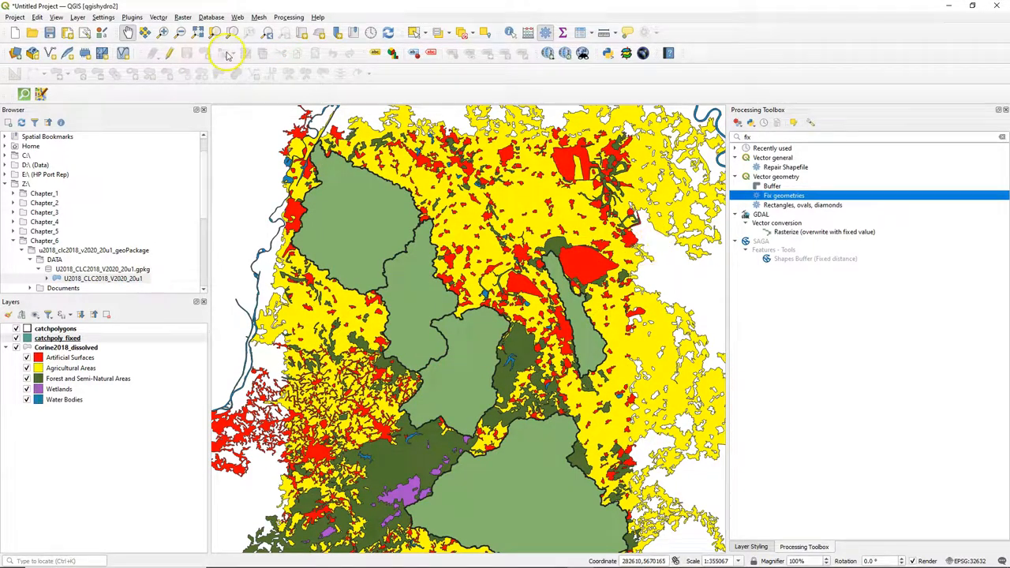
Step: Open the Intersection tool with Corine2018_dissolved as the input layer
left_click(158, 16)
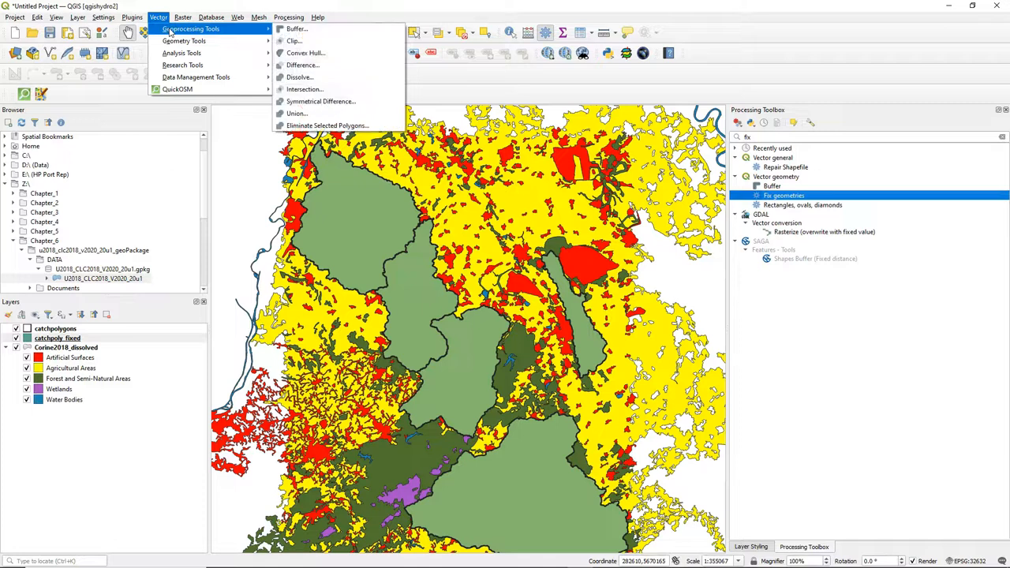
left_click(304, 89)
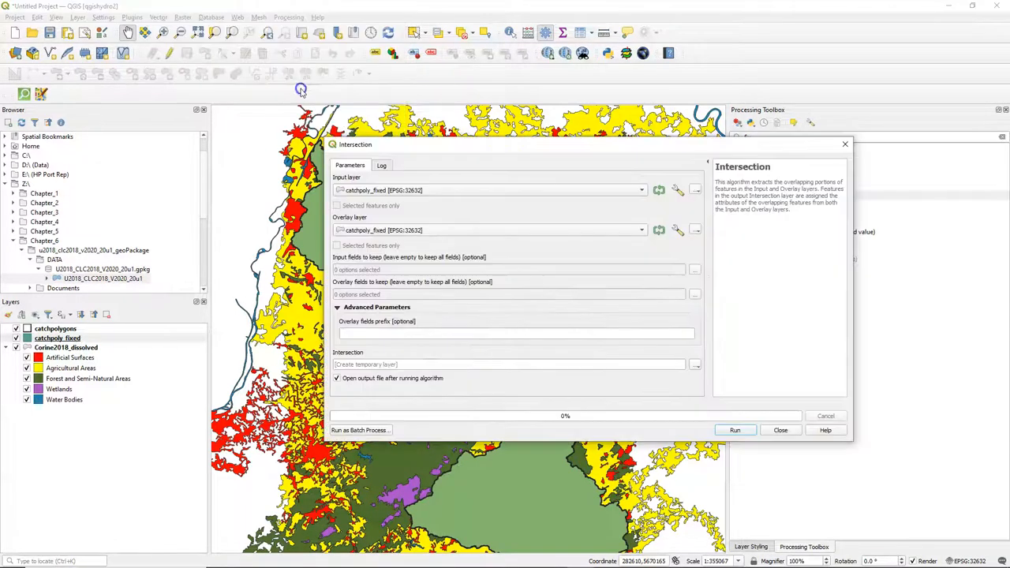
left_click(641, 190)
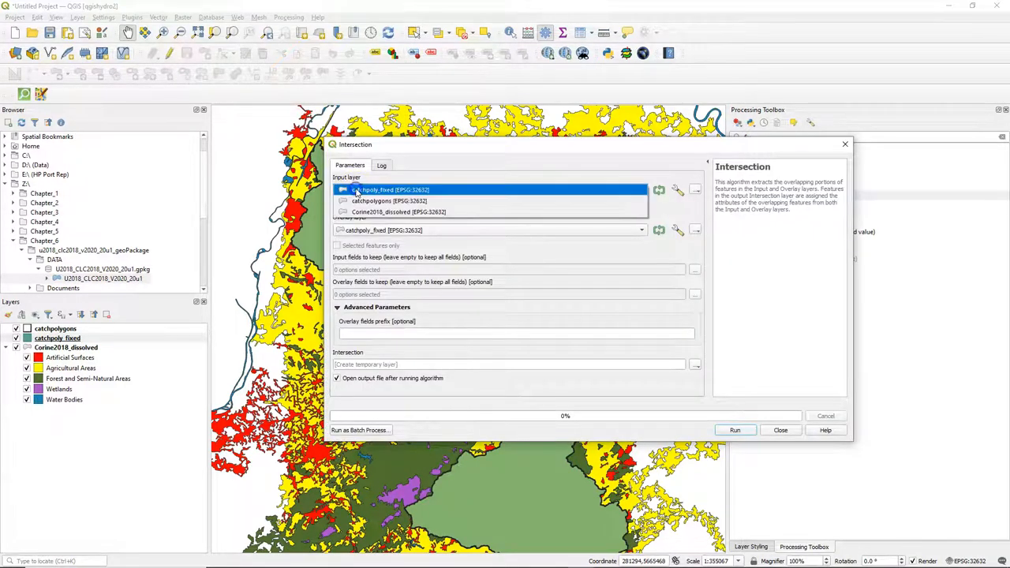
left_click(398, 212)
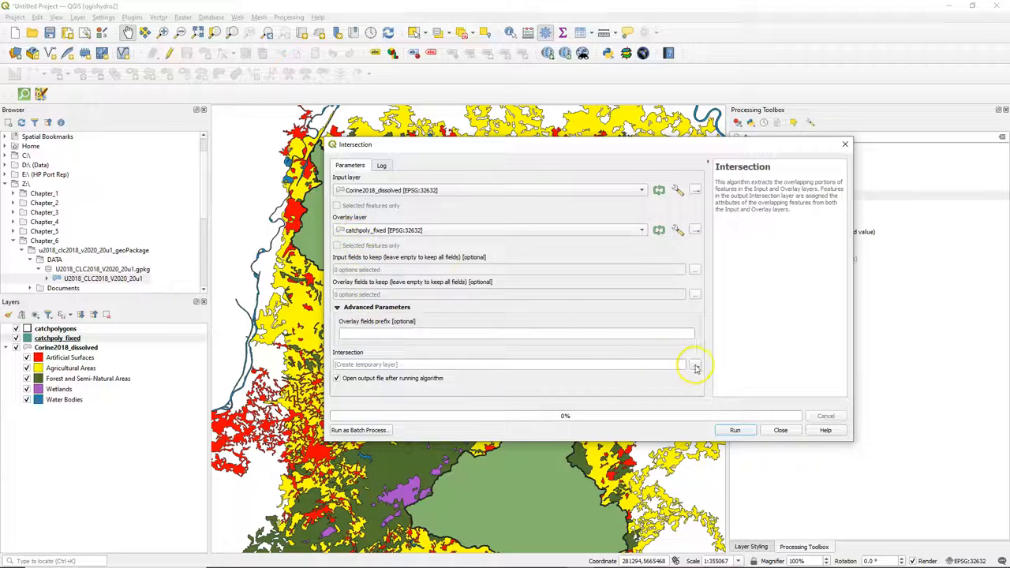
Step: Save the output into the GeoPackage as corine_catch_intersected_cor and run the intersection
left_click(694, 365)
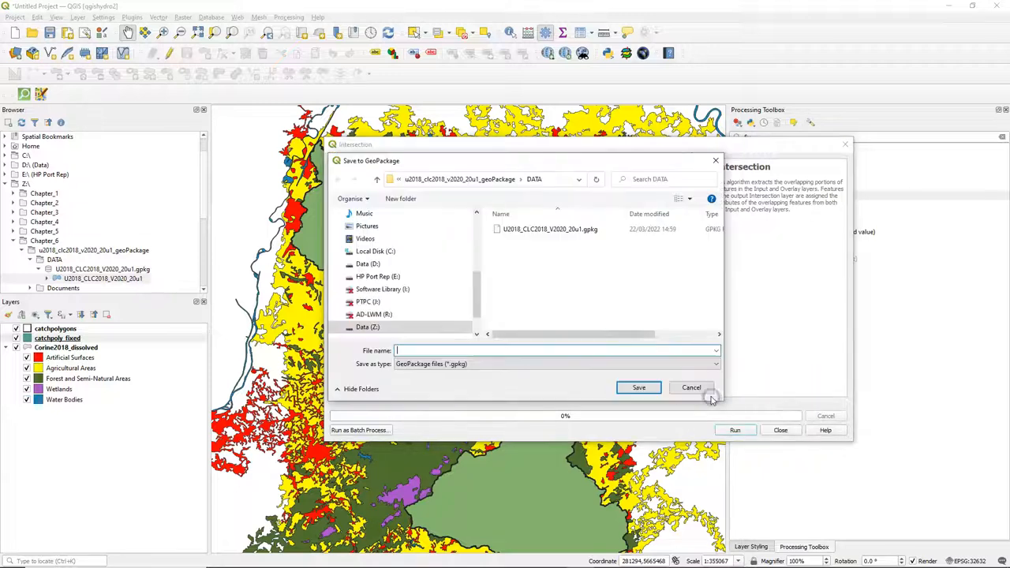
left_click(550, 229)
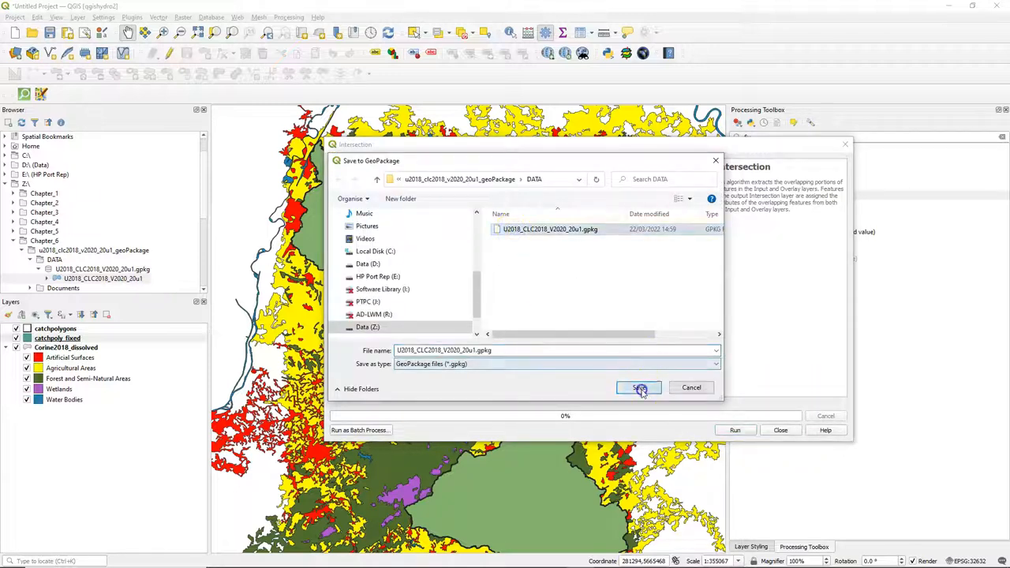
left_click(640, 388)
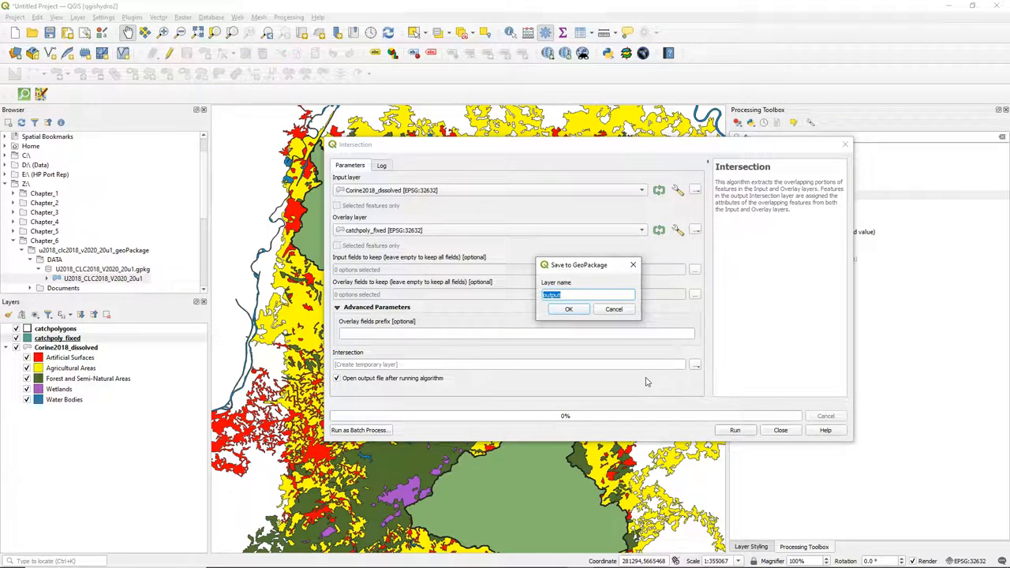
type("corine_catch")
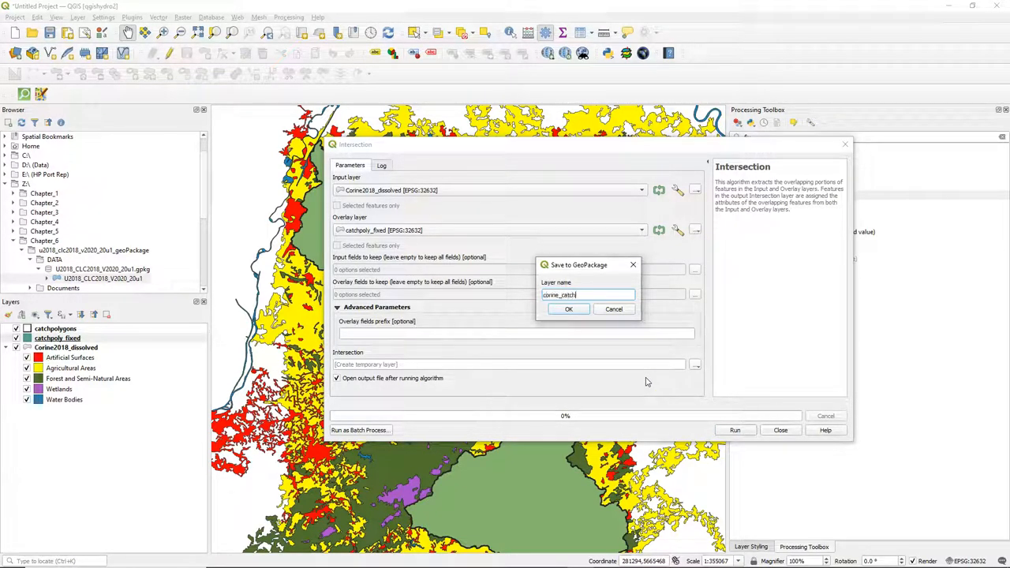
type("_intersected_d")
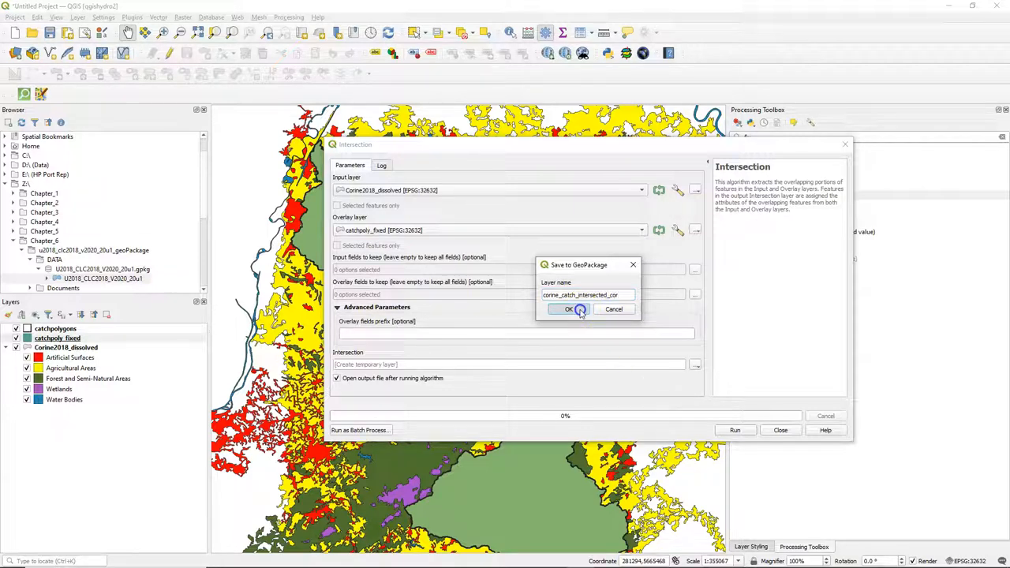
left_click(570, 308)
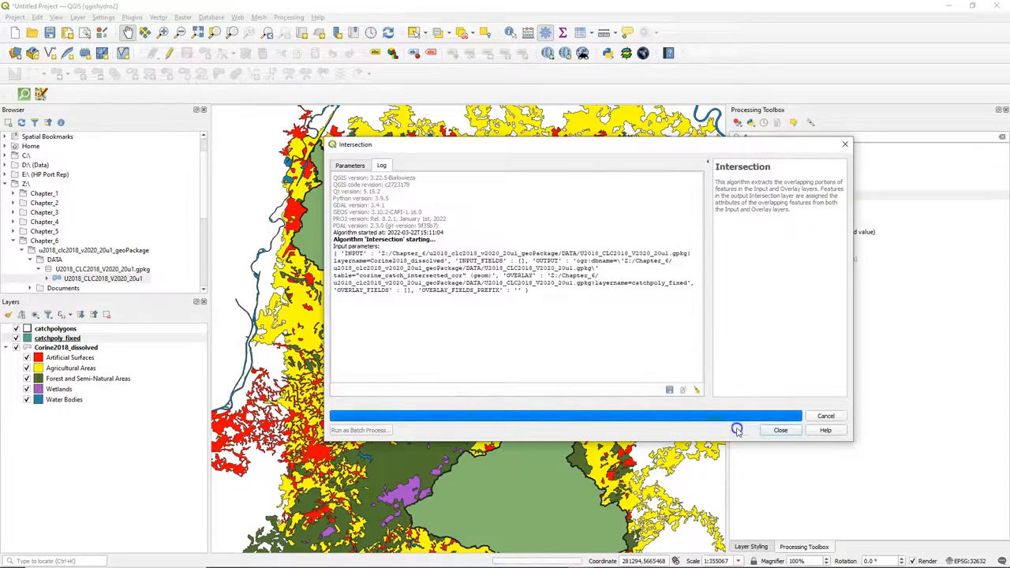
left_click(736, 430)
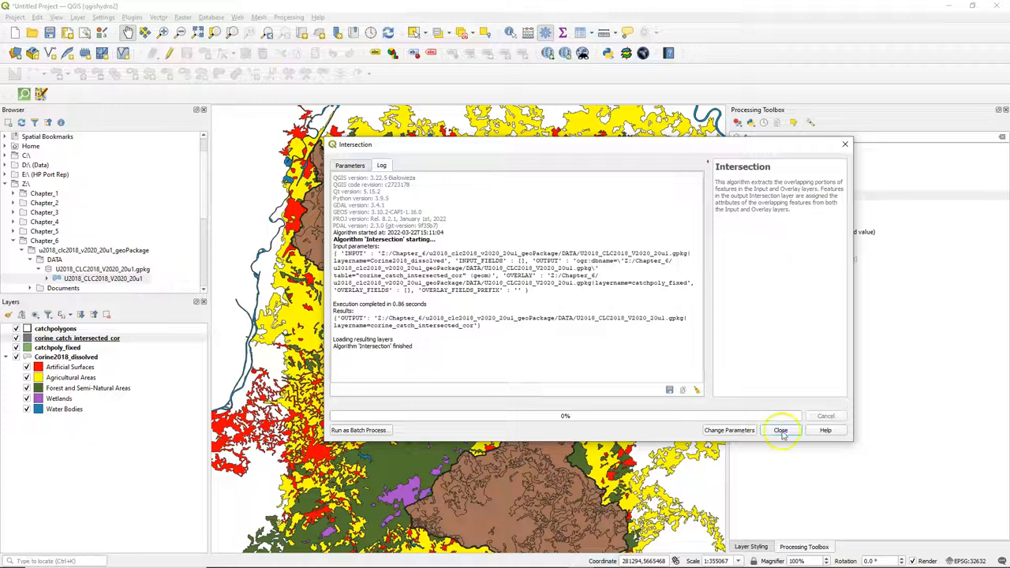
Step: Paste the land cover style onto corine_catch_intersected_cor and hide catchpolygons and catchpoly_fixed
left_click(781, 430)
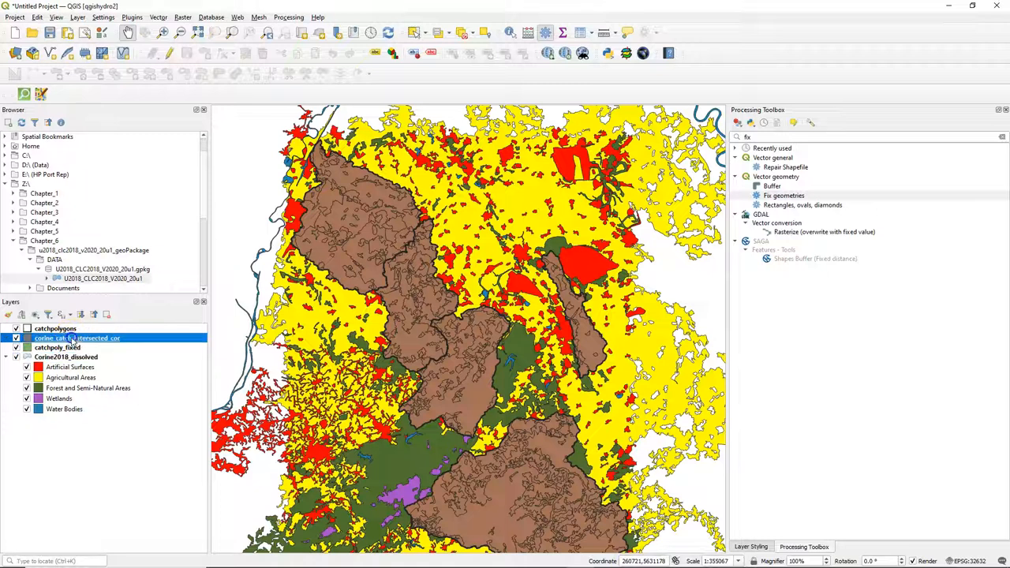
right_click(77, 338)
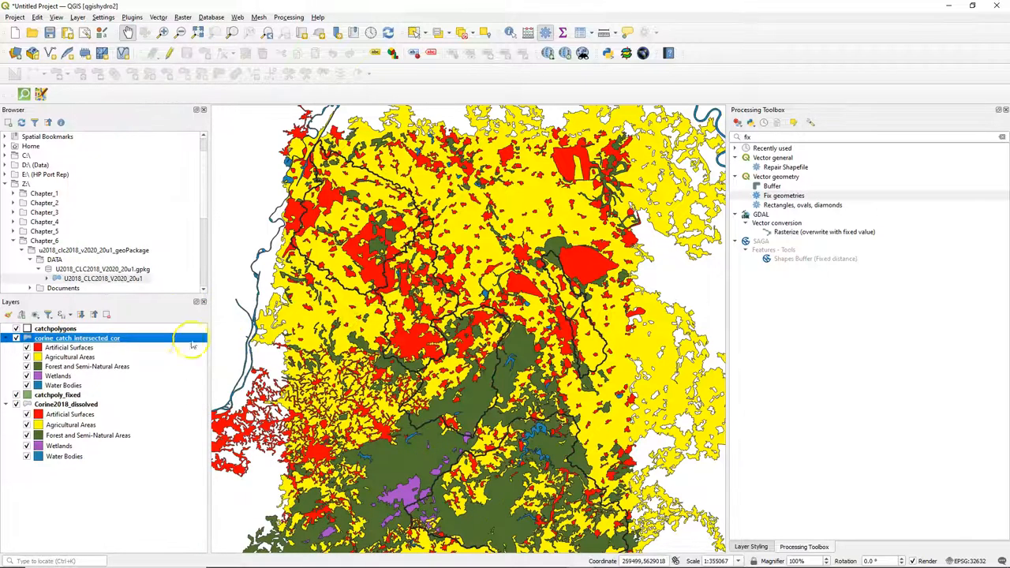
left_click(16, 395)
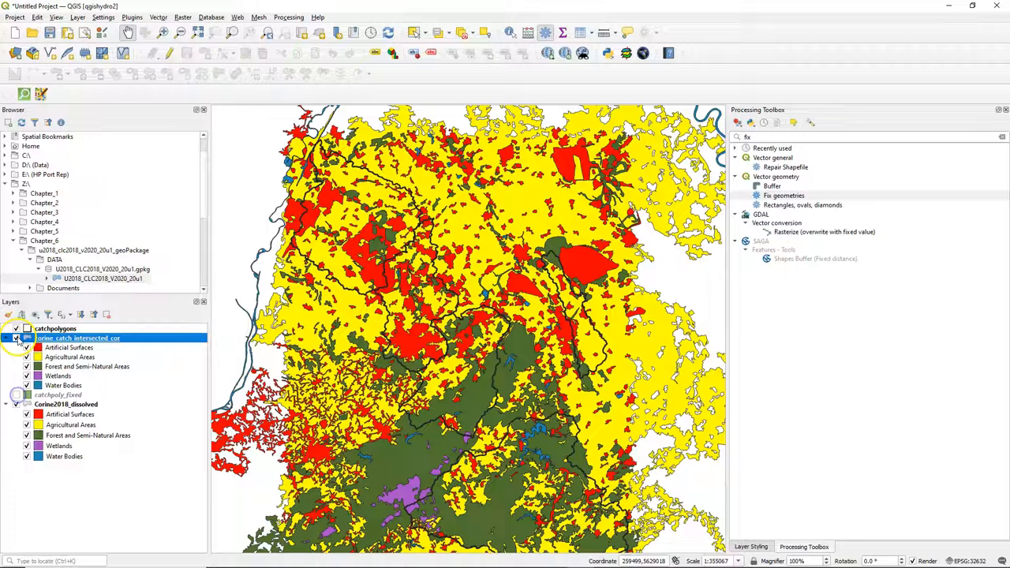
left_click(16, 329)
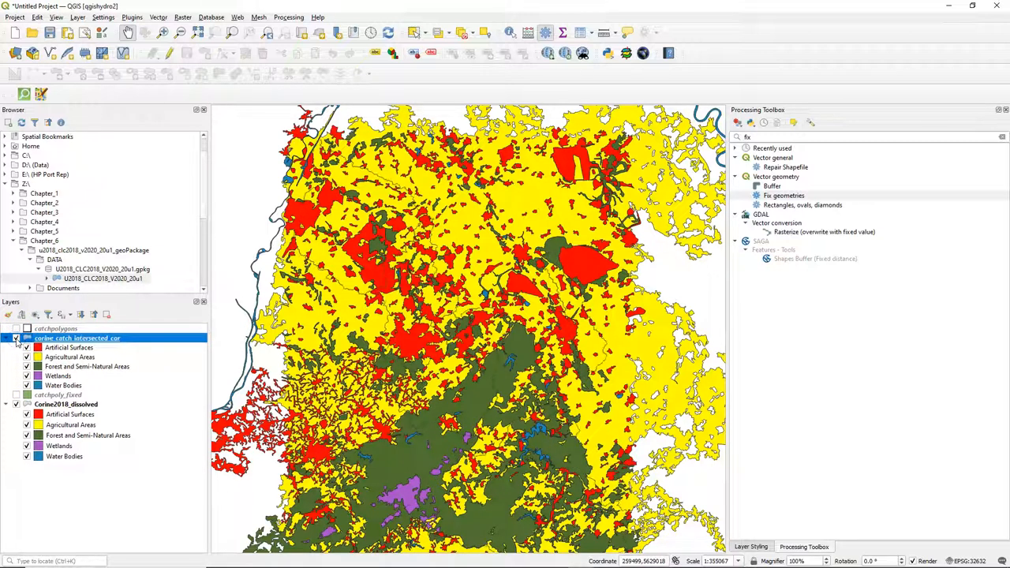
right_click(77, 338)
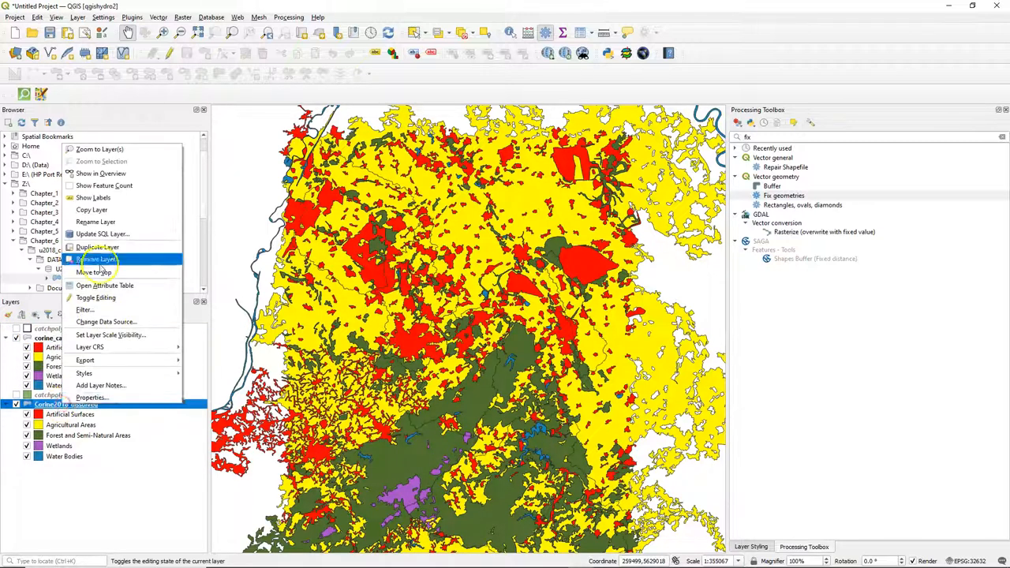